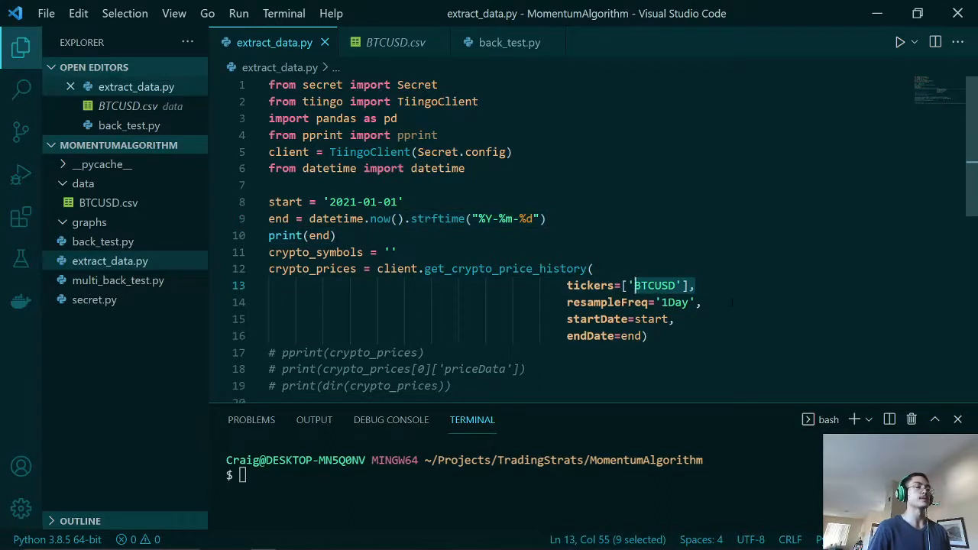
Bring back_test.py into view in the editor.
{"action": "double_click", "coordinate": [678, 303]}
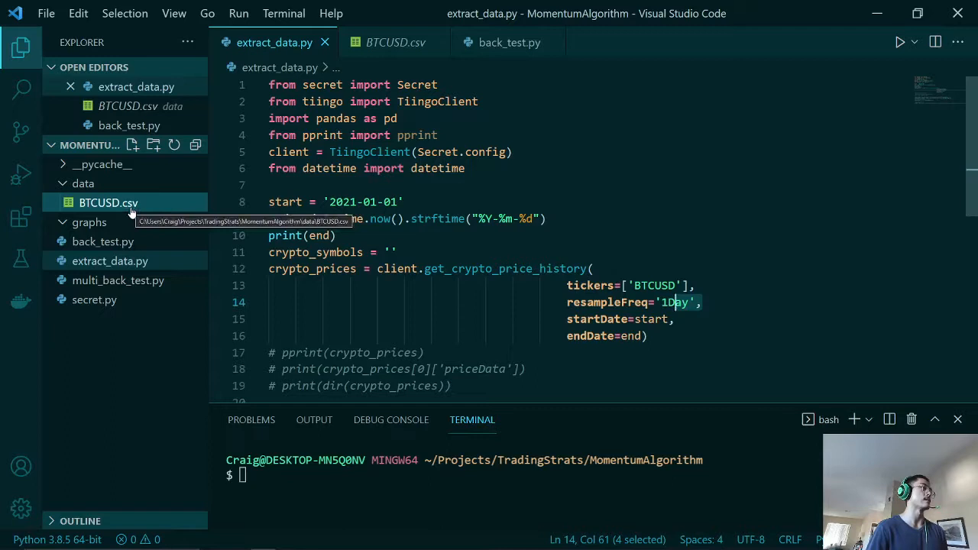
{"action": "left_click", "coordinate": [509, 42]}
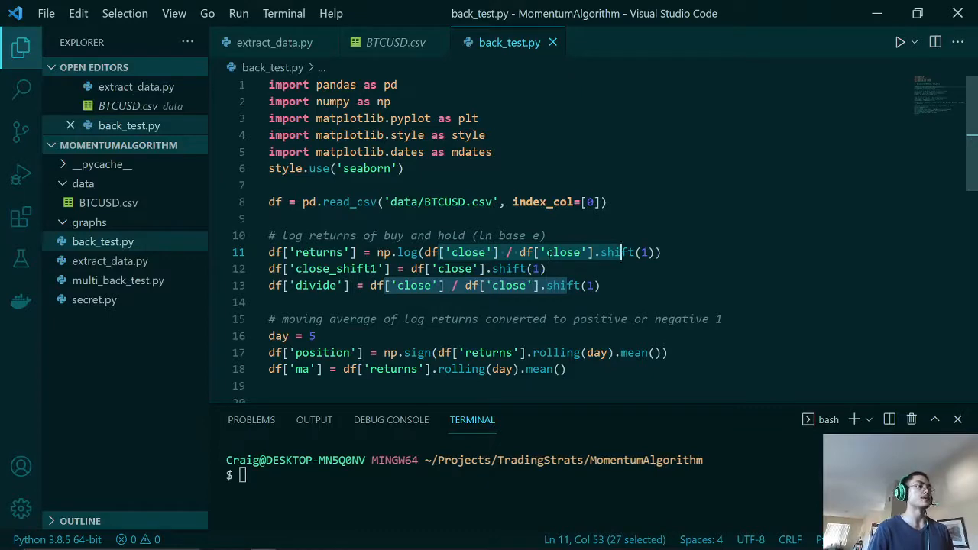
{"action": "scroll", "scroll_direction": "down", "scroll_amount": 3}
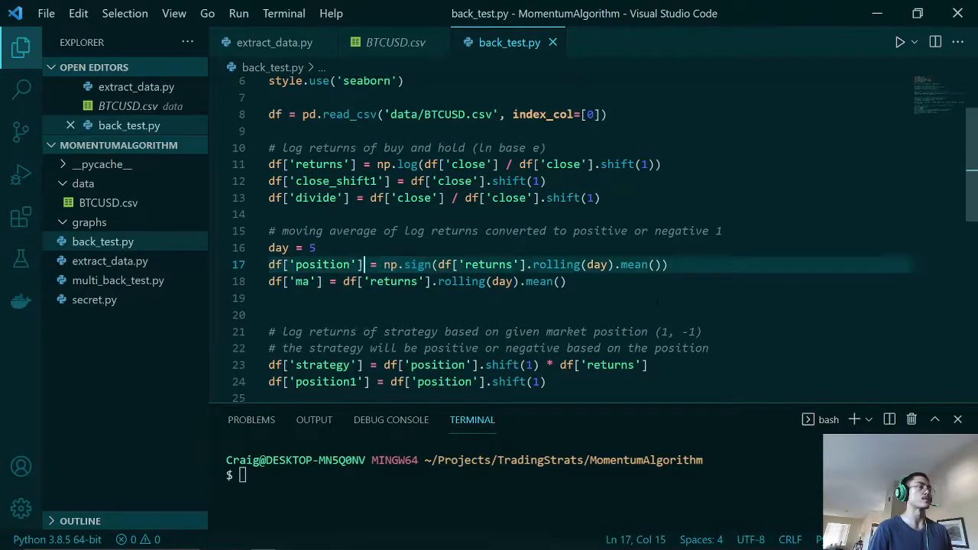
{"action": "double_click", "coordinate": [325, 265]}
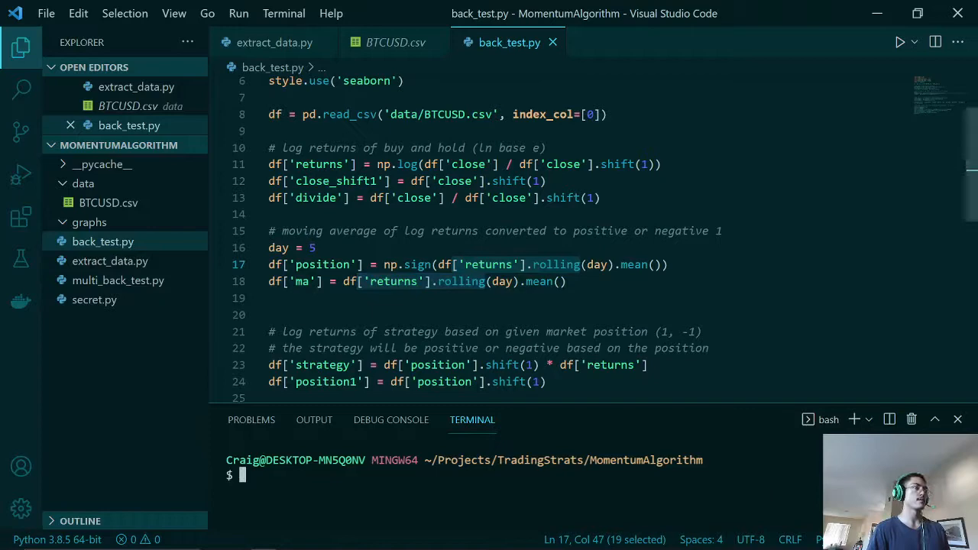
{"action": "scroll", "scroll_direction": "down", "scroll_amount": 3}
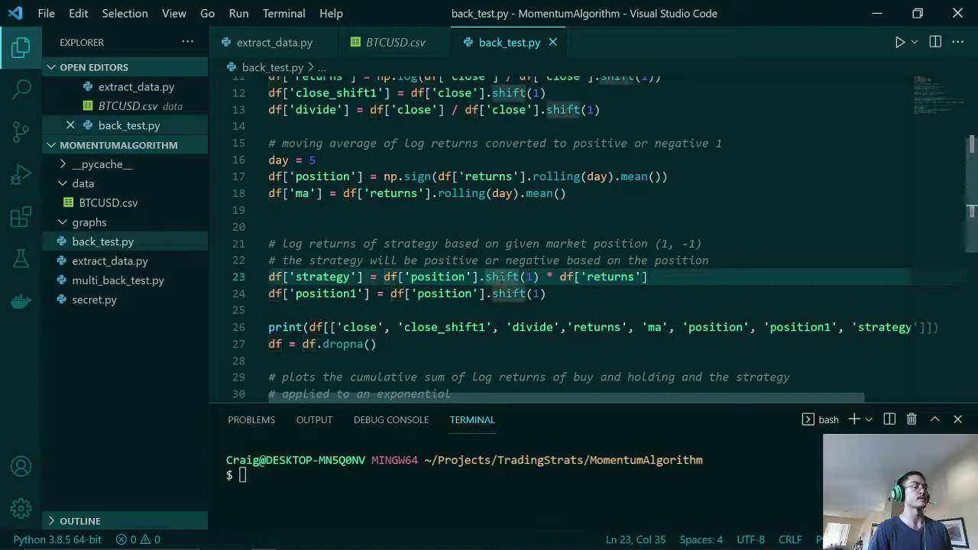
{"action": "mouse_move", "coordinate": [503, 277]}
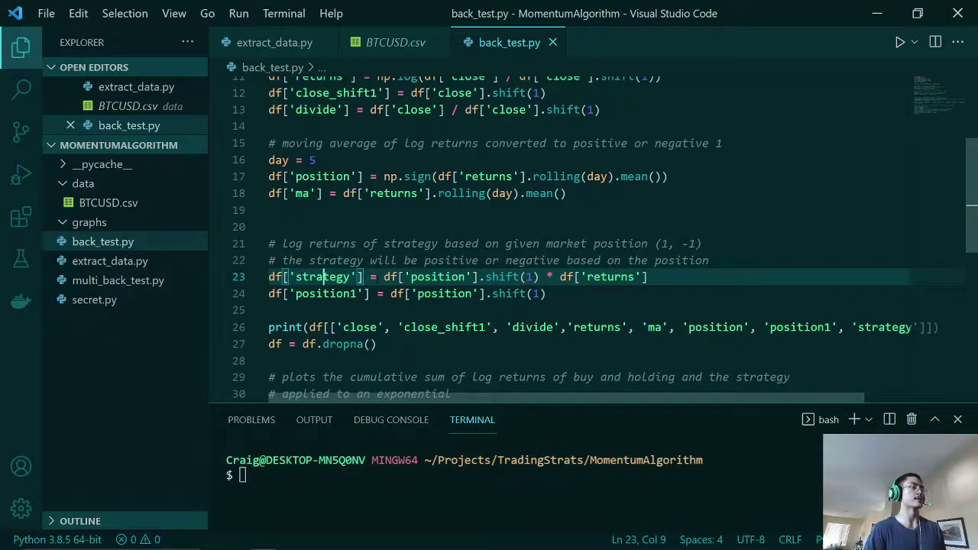
{"action": "scroll", "scroll_direction": "down", "scroll_amount": 3}
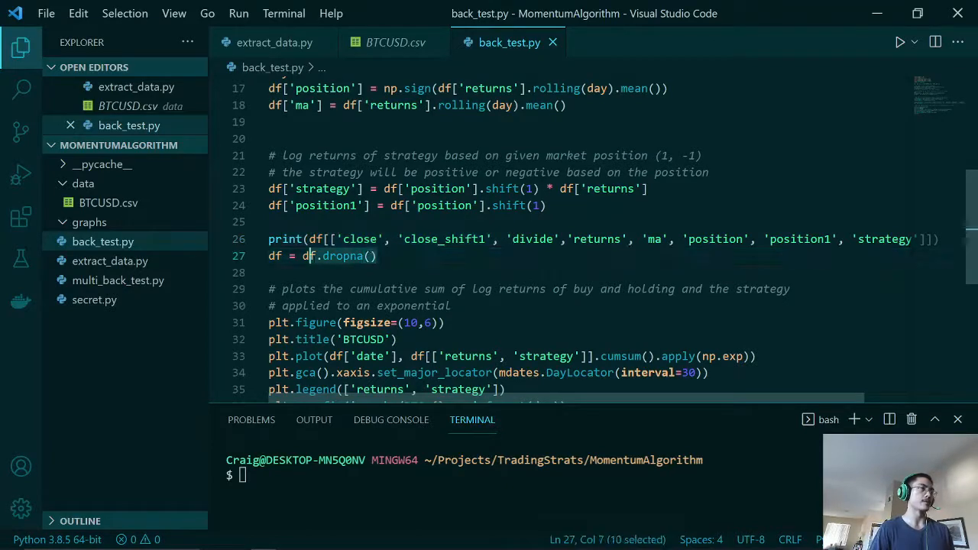
{"action": "scroll", "scroll_direction": "down", "scroll_amount": 3}
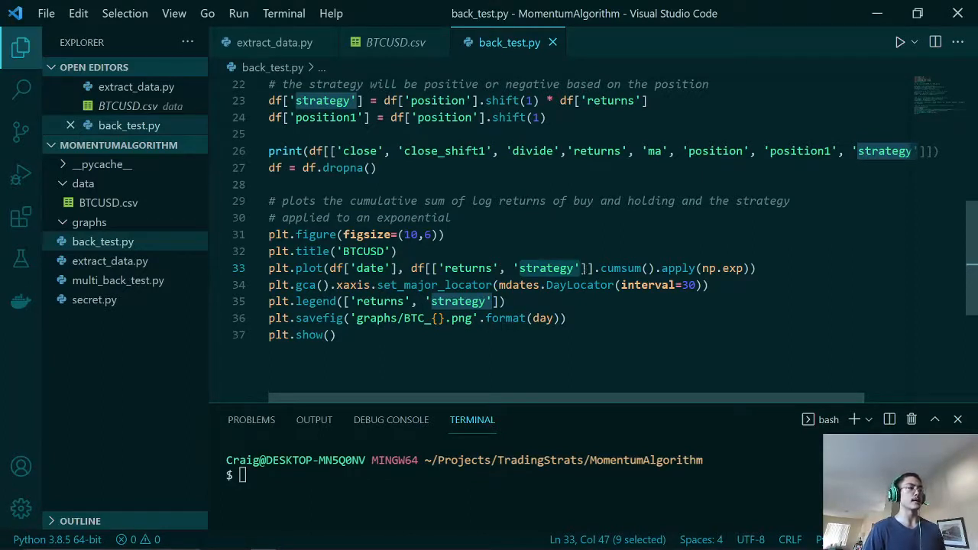
{"action": "mouse_move", "coordinate": [519, 285]}
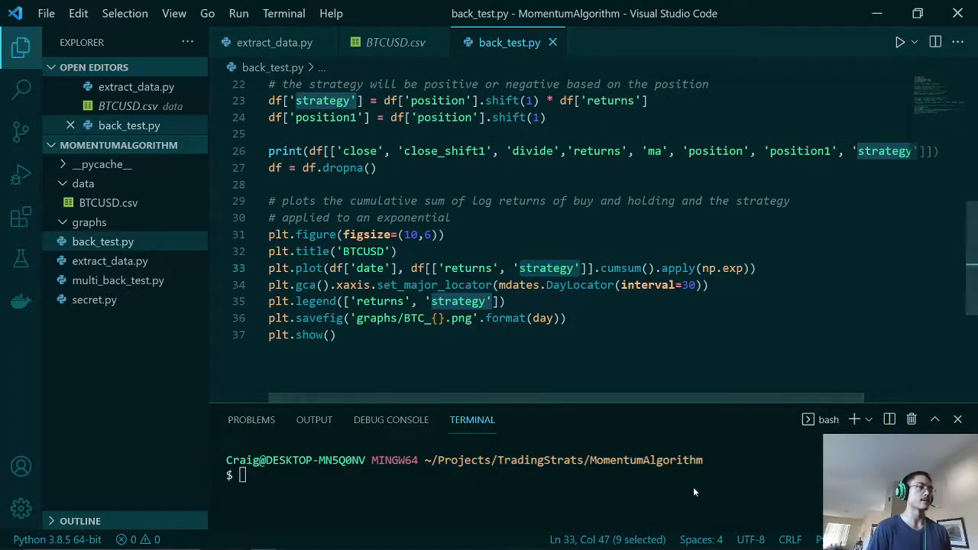
Type 'pyt' in the terminal to start the python back_test.py command.
{"action": "type", "text": "pyt"}
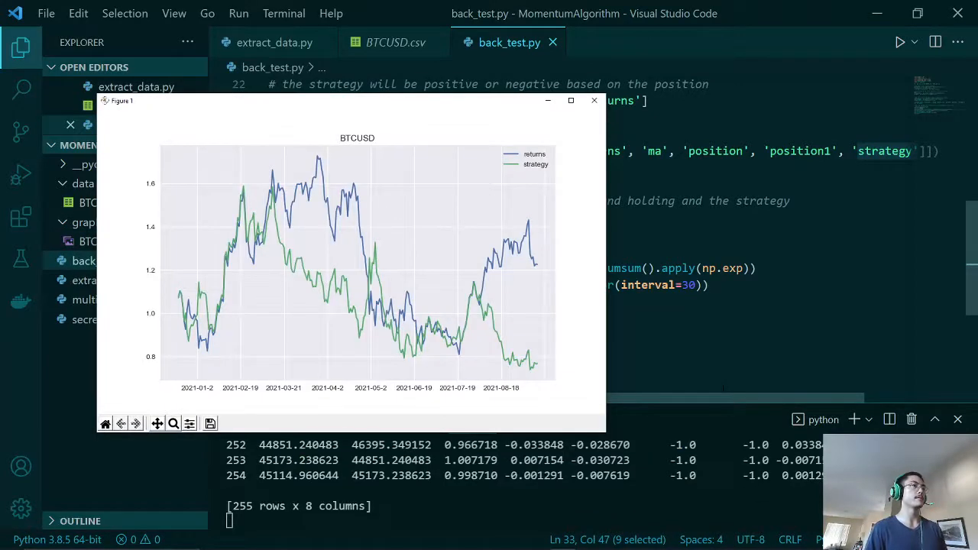
{"action": "mouse_move", "coordinate": [545, 363]}
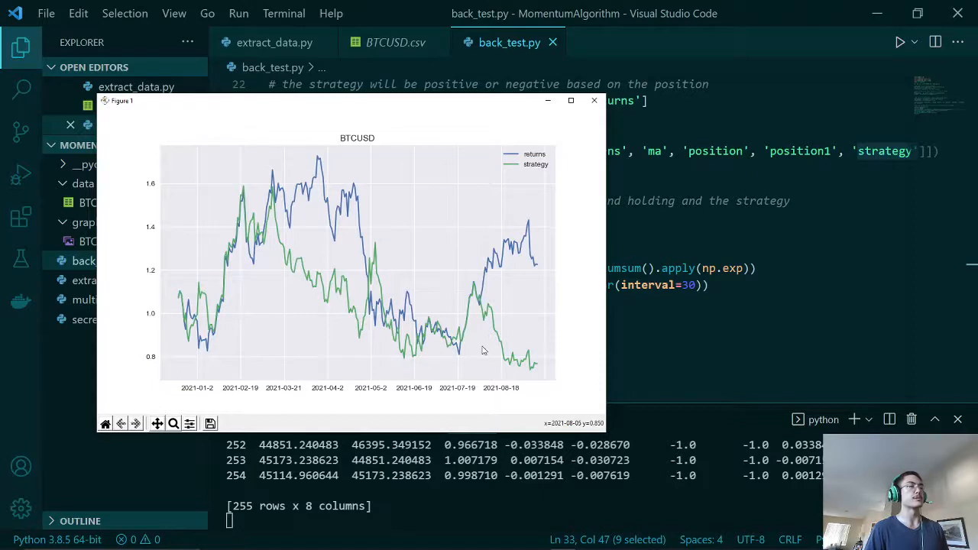
{"action": "mouse_move", "coordinate": [550, 373]}
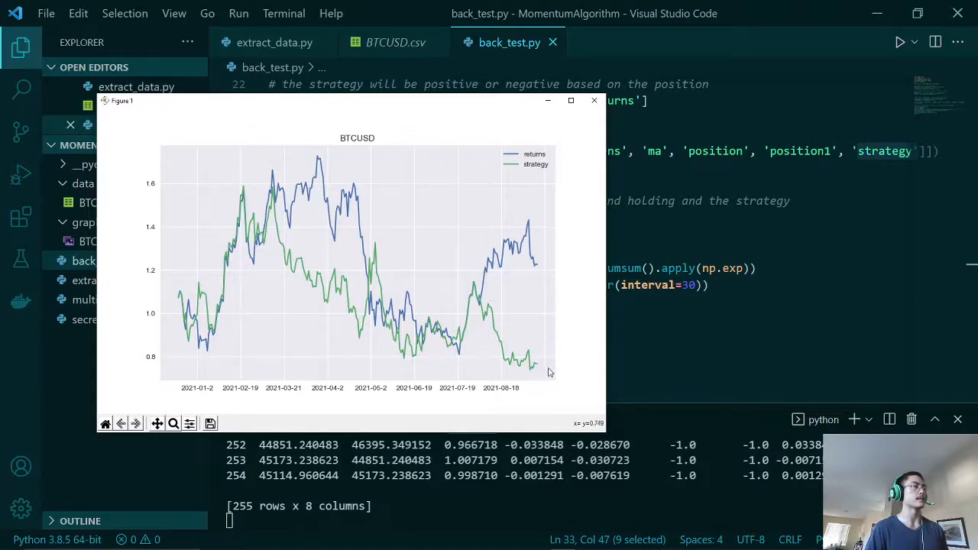
{"action": "mouse_move", "coordinate": [549, 260]}
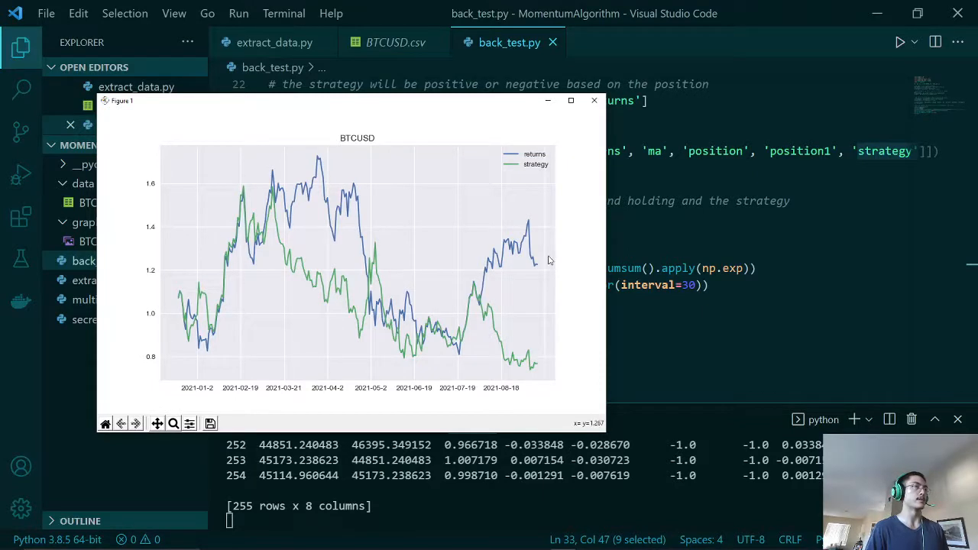
{"action": "mouse_move", "coordinate": [511, 275]}
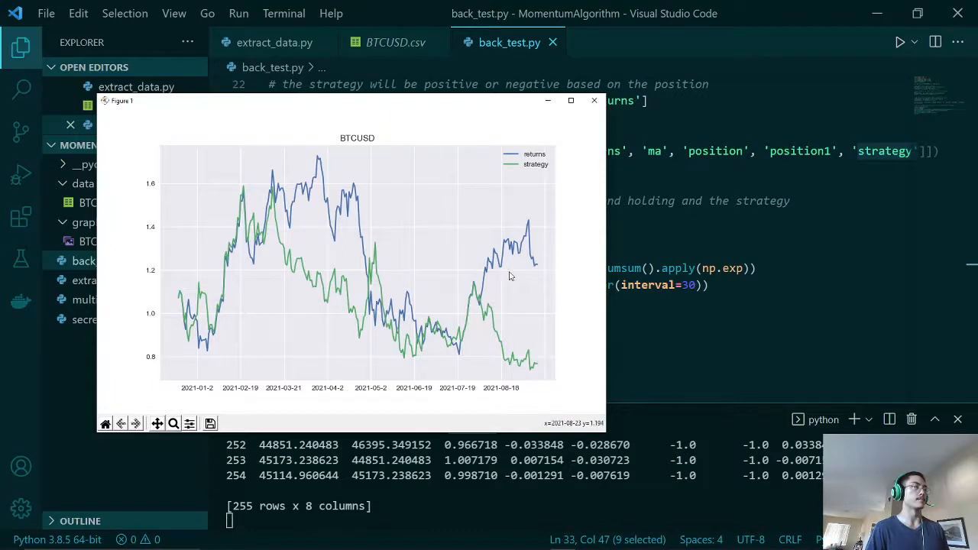
{"action": "mouse_move", "coordinate": [541, 360]}
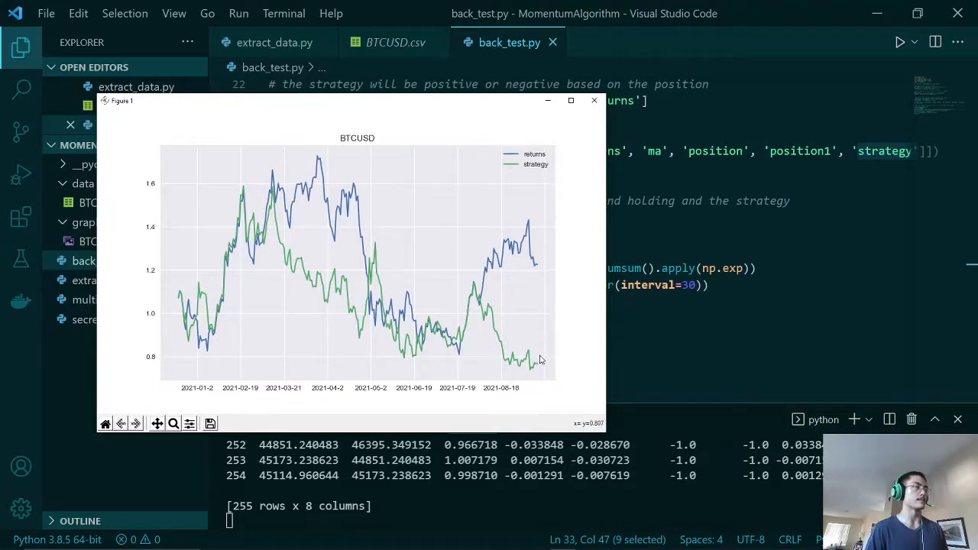
{"action": "mouse_move", "coordinate": [537, 364]}
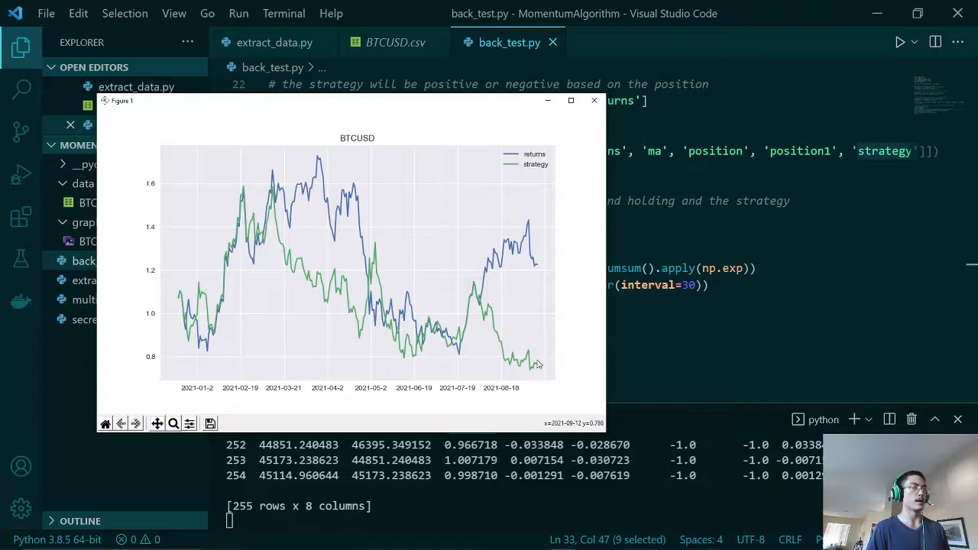
{"action": "mouse_move", "coordinate": [132, 180]}
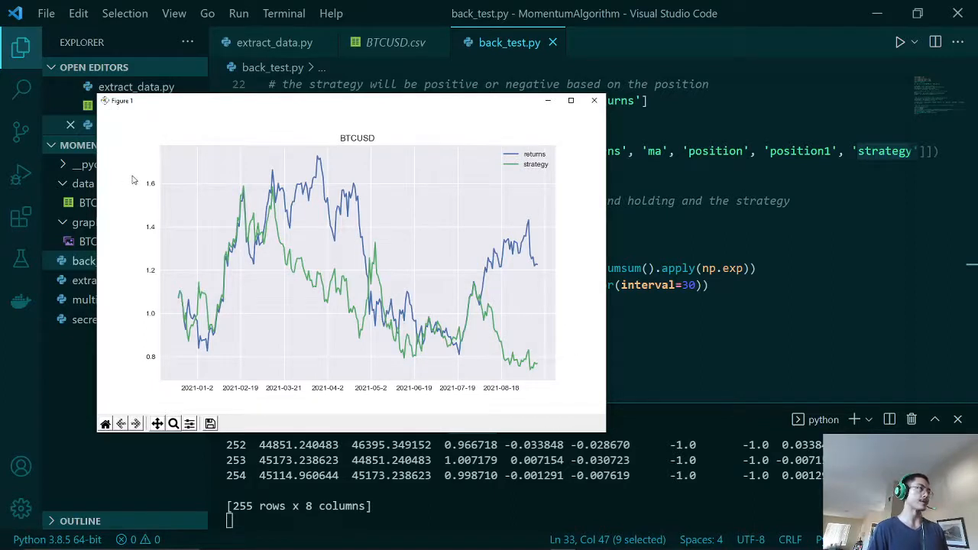
{"action": "mouse_move", "coordinate": [170, 282]}
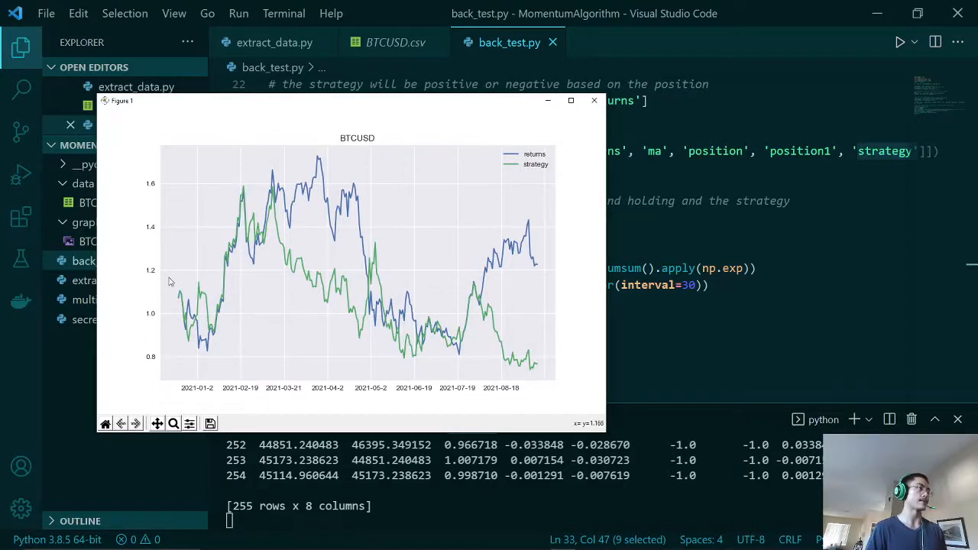
{"action": "mouse_move", "coordinate": [166, 277]}
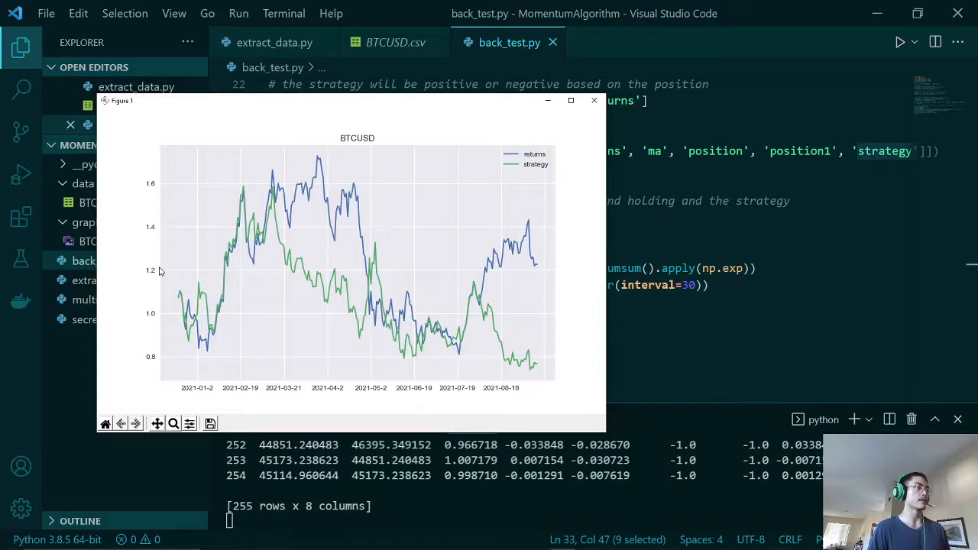
{"action": "mouse_move", "coordinate": [156, 274]}
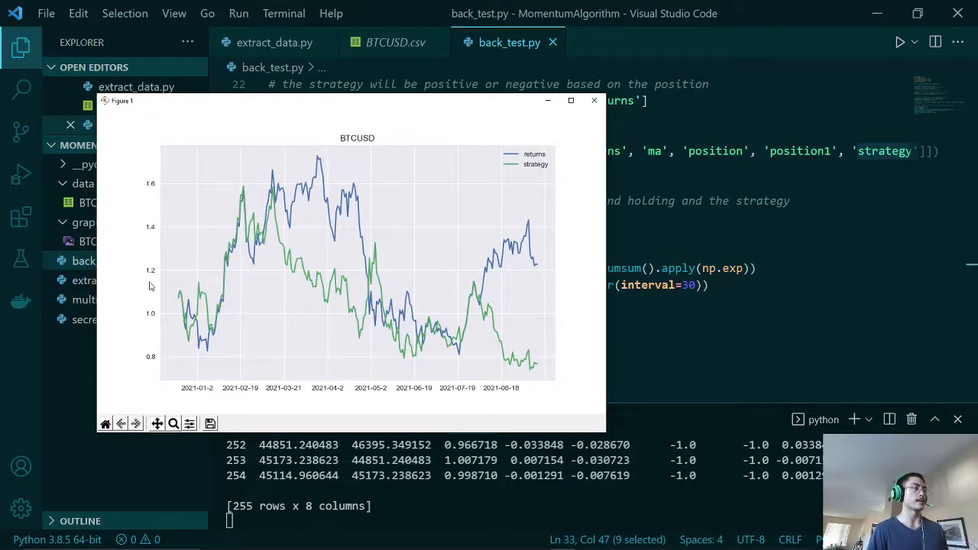
{"action": "mouse_move", "coordinate": [203, 293]}
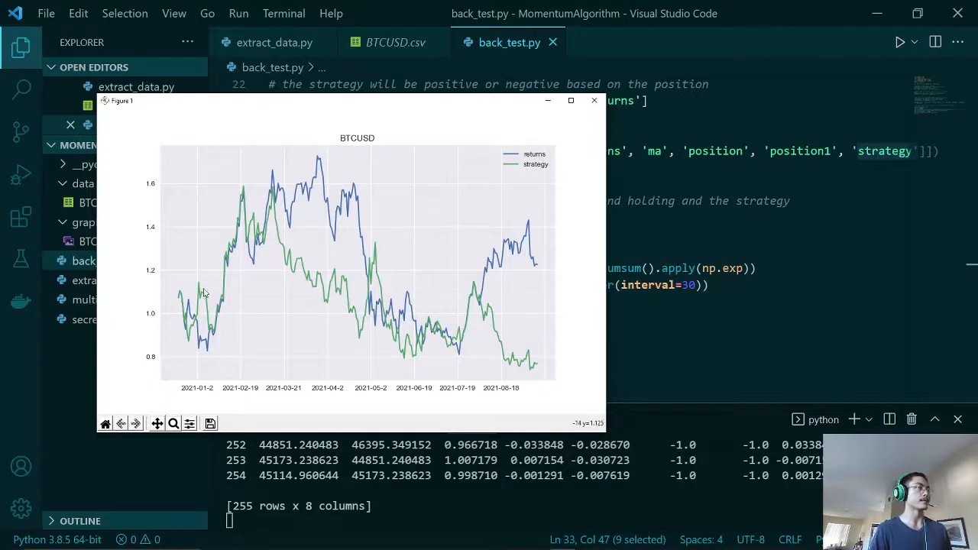
{"action": "mouse_move", "coordinate": [494, 291]}
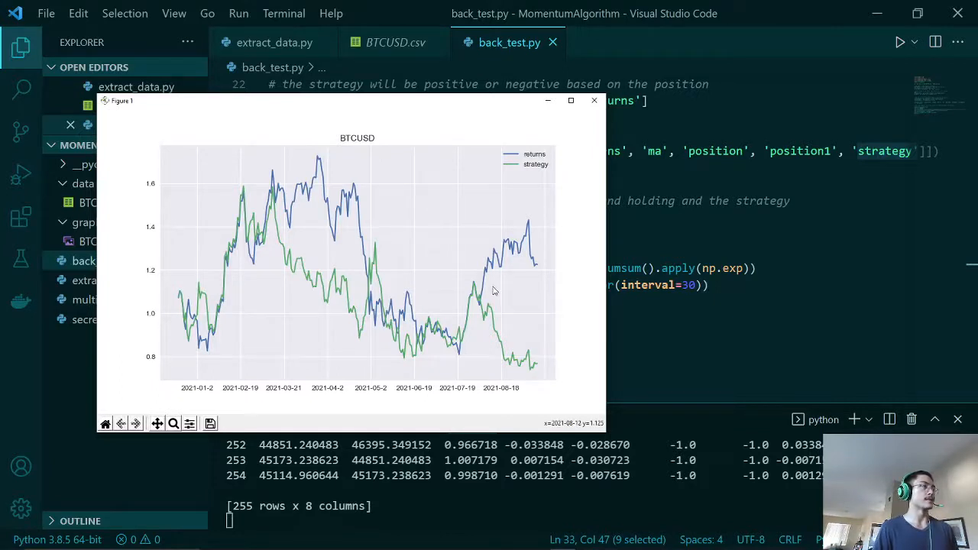
{"action": "mouse_move", "coordinate": [492, 295]}
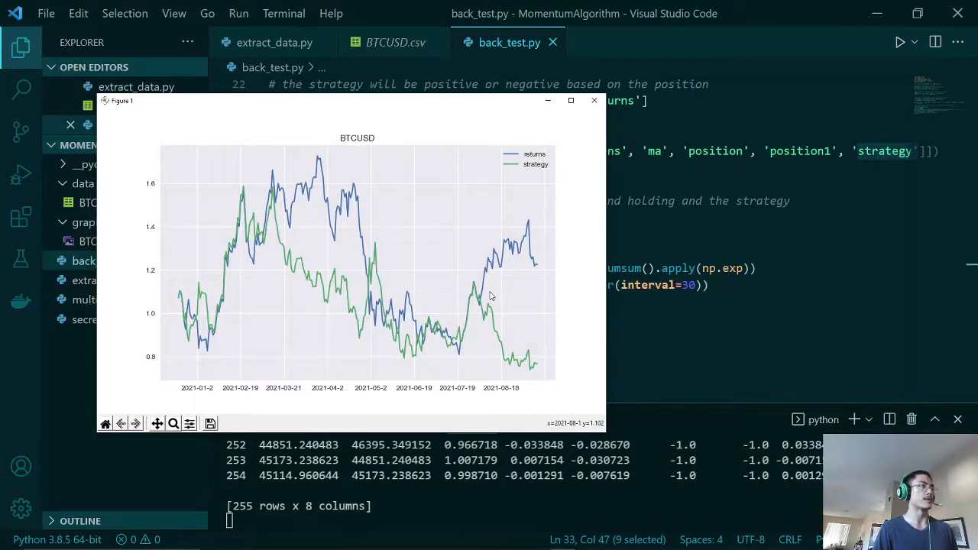
{"action": "mouse_move", "coordinate": [492, 290]}
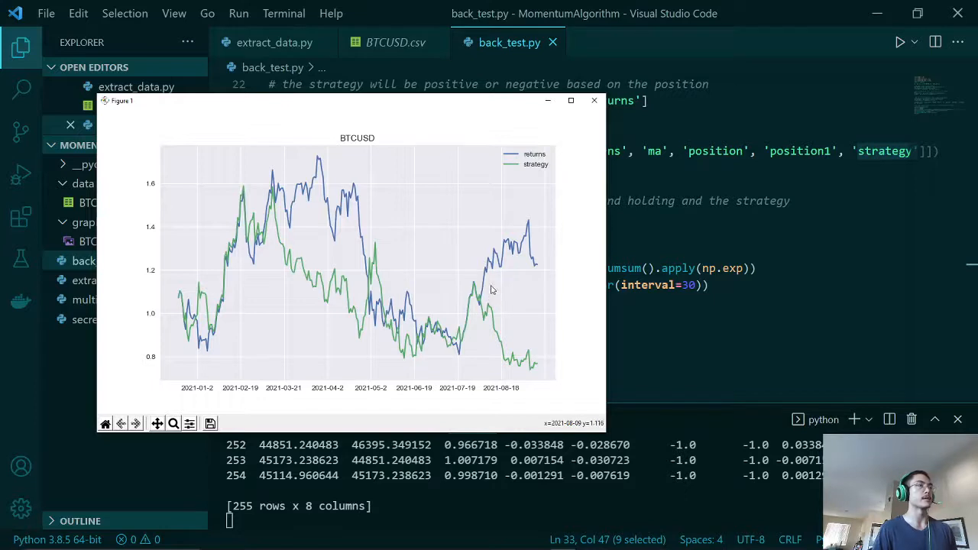
{"action": "mouse_move", "coordinate": [560, 324]}
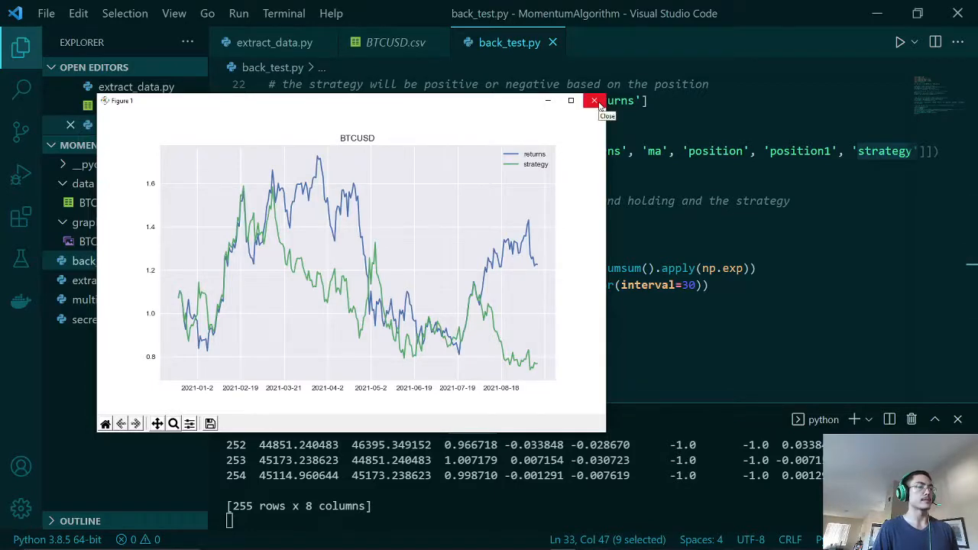
Close the 5-day chart and set day = 2 on line 16.
{"action": "left_click", "coordinate": [594, 100]}
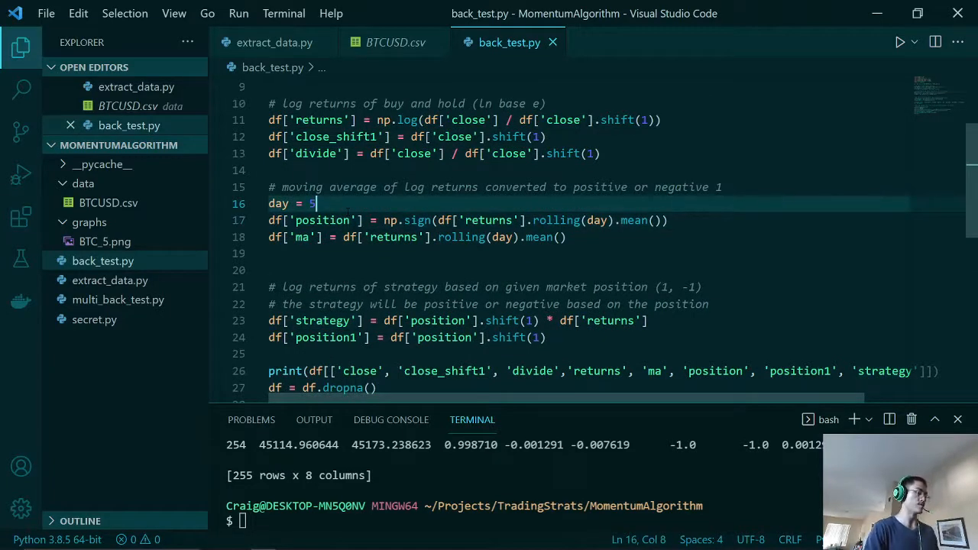
{"action": "type", "text": "2"}
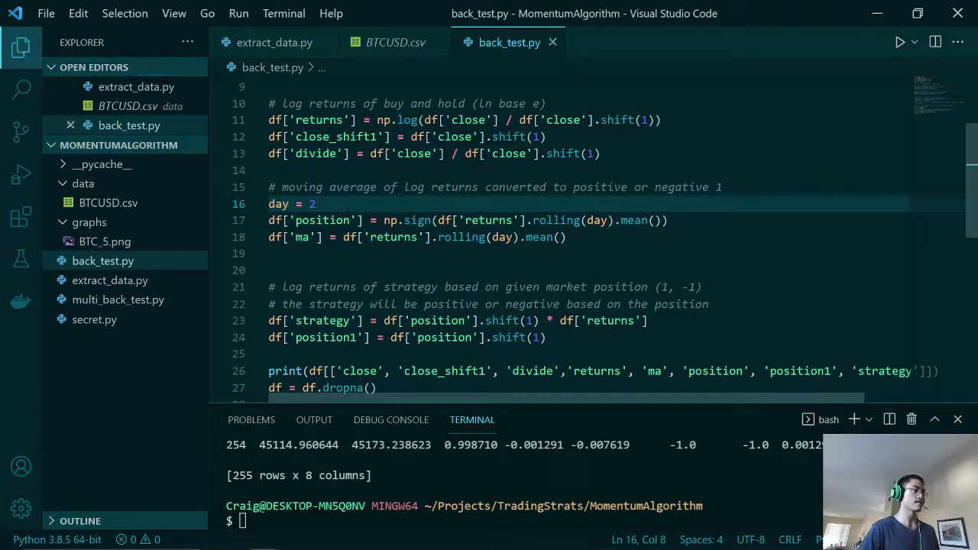
Run the 2-day backtest, saving BTC_2.png, then close its chart.
{"action": "left_click", "coordinate": [901, 42]}
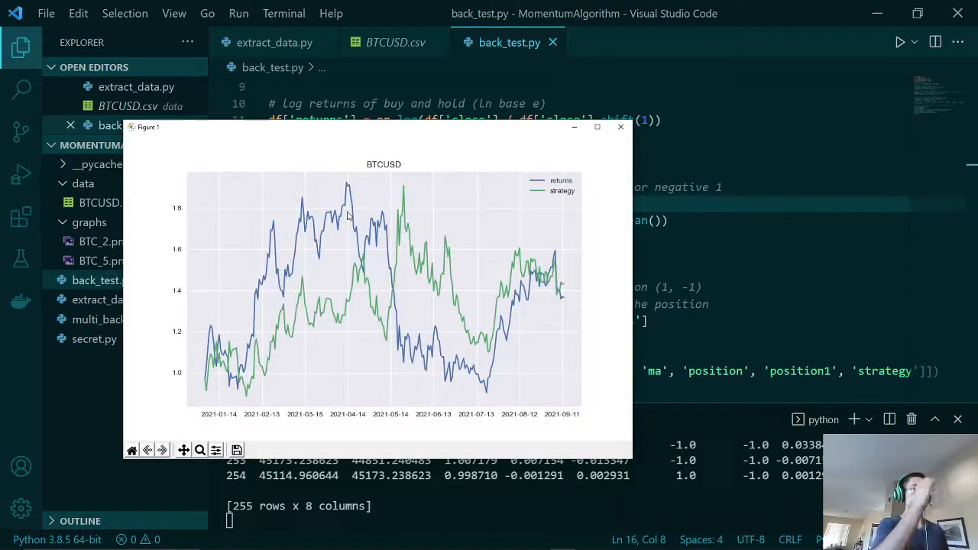
{"action": "mouse_move", "coordinate": [426, 306]}
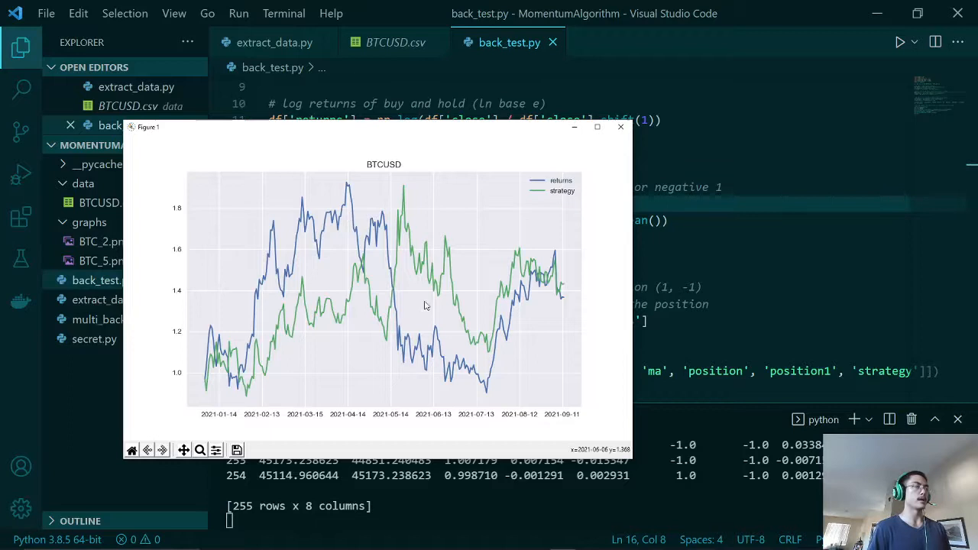
{"action": "mouse_move", "coordinate": [427, 283]}
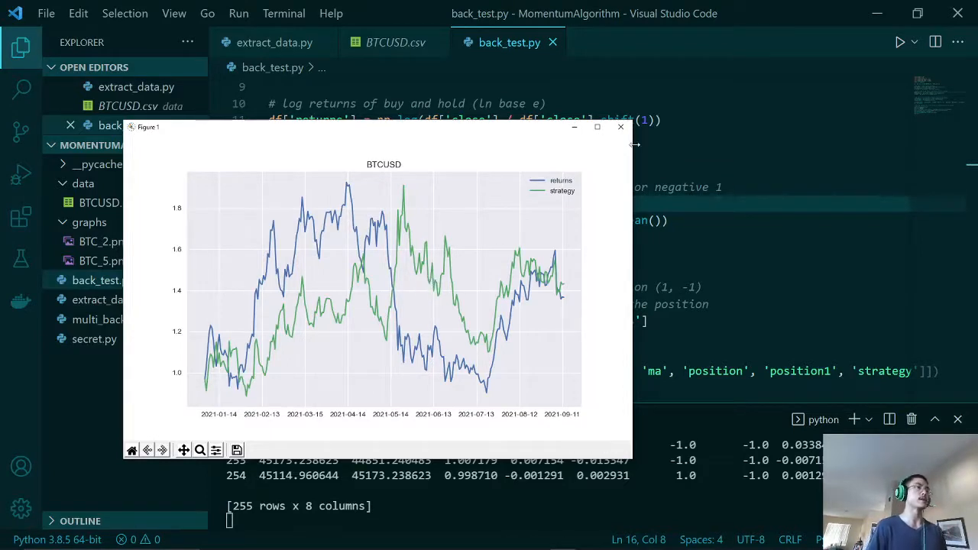
{"action": "left_click", "coordinate": [621, 126]}
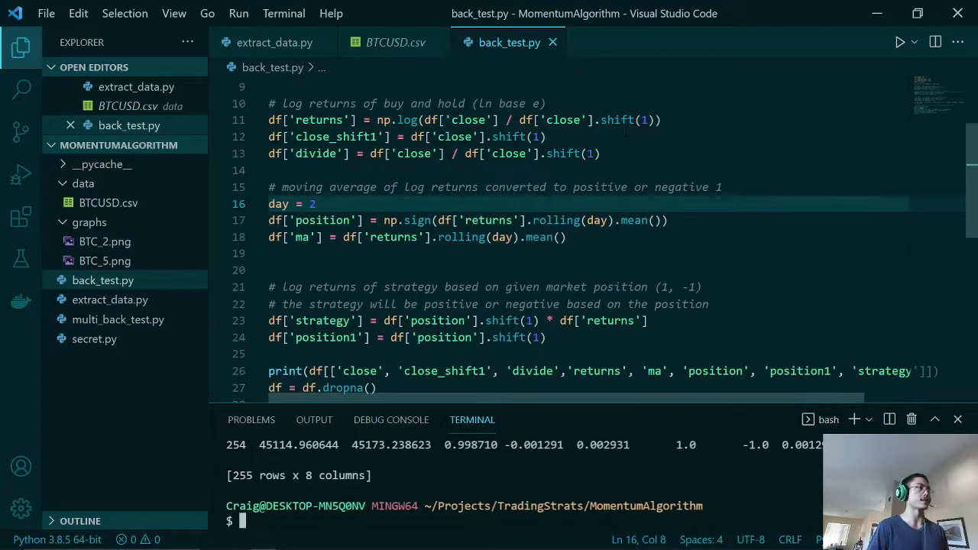
Open multi_back_test.py and select the [1, 3, 5, 7, 9] window list on line 15.
{"action": "left_click", "coordinate": [118, 319]}
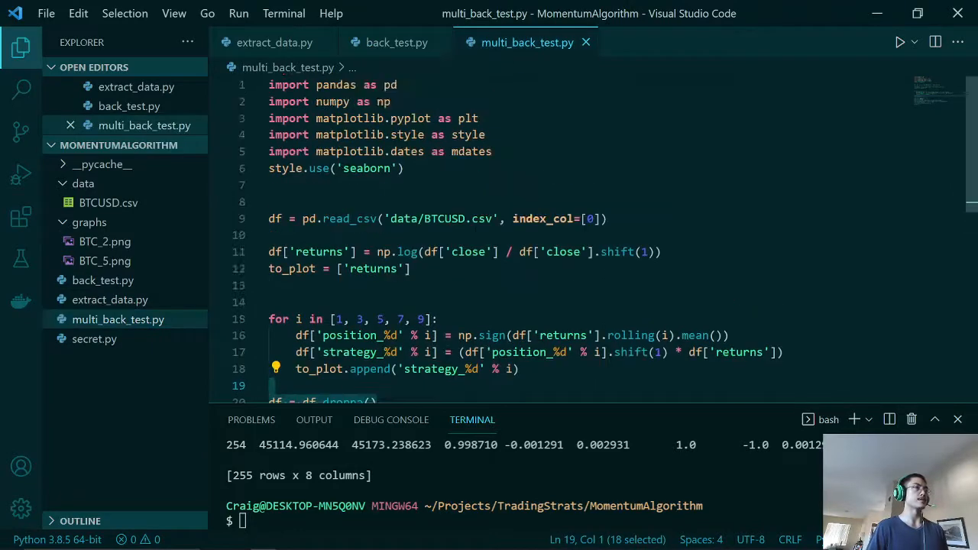
{"action": "scroll", "scroll_direction": "down", "scroll_amount": 3}
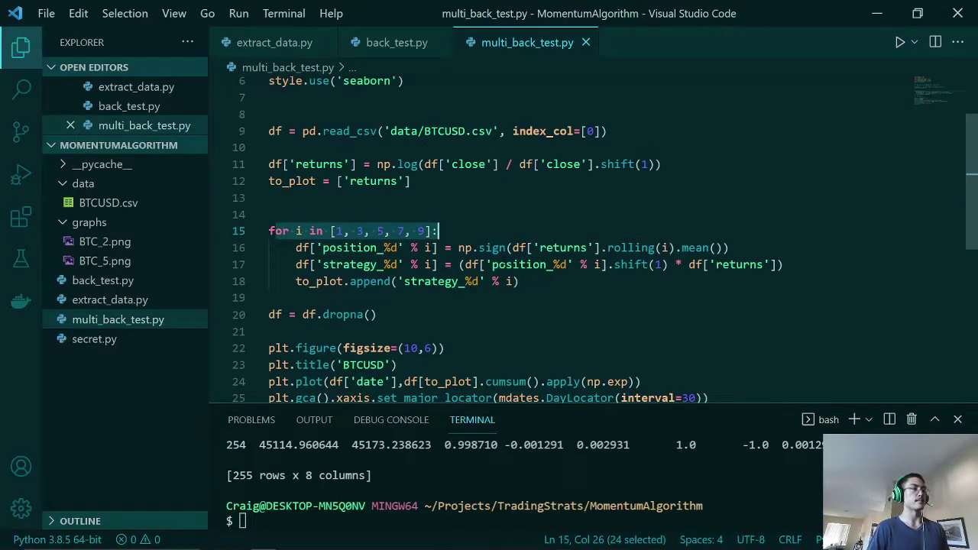
{"action": "left_click", "coordinate": [730, 247]}
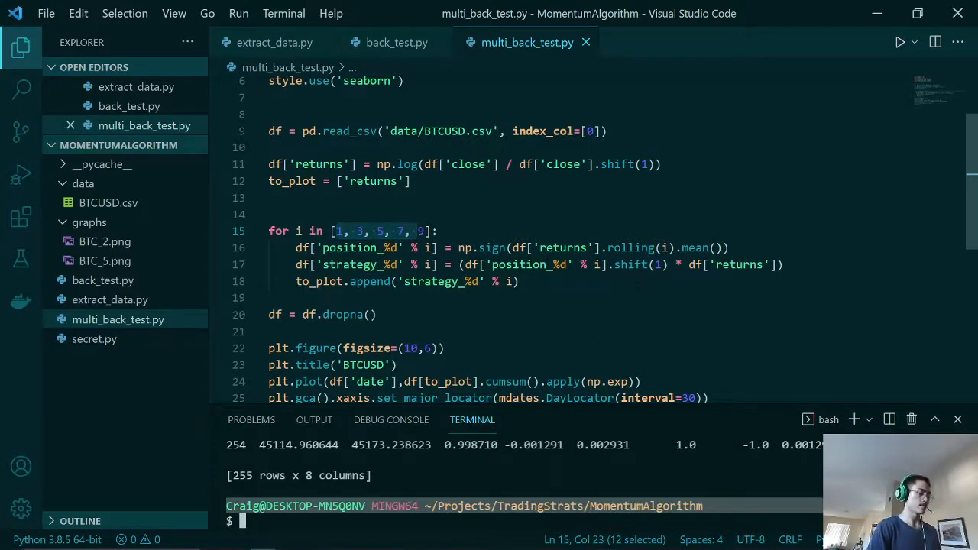
Type 'python myu' in the terminal toward running multi_back_test.py.
{"action": "type", "text": "python myu"}
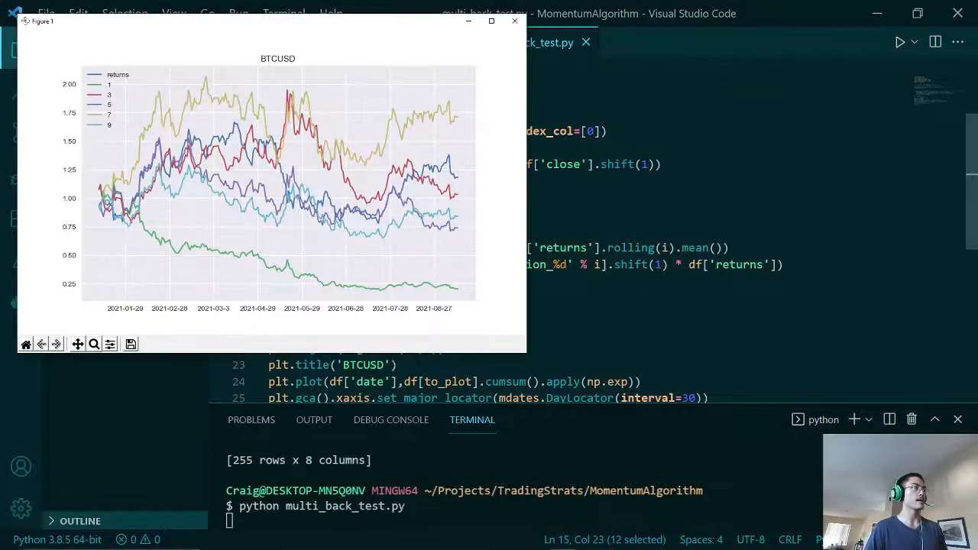
{"action": "mouse_move", "coordinate": [206, 175]}
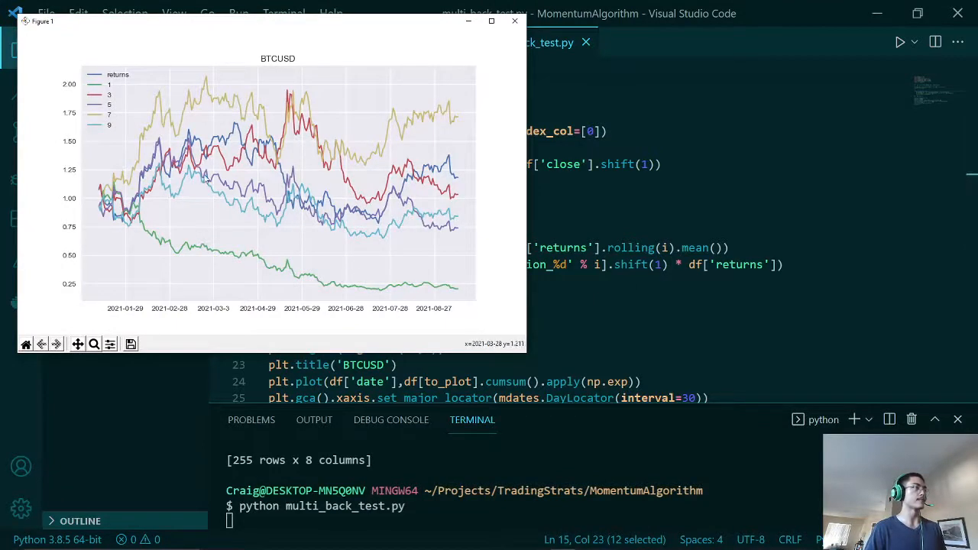
{"action": "mouse_move", "coordinate": [115, 86]}
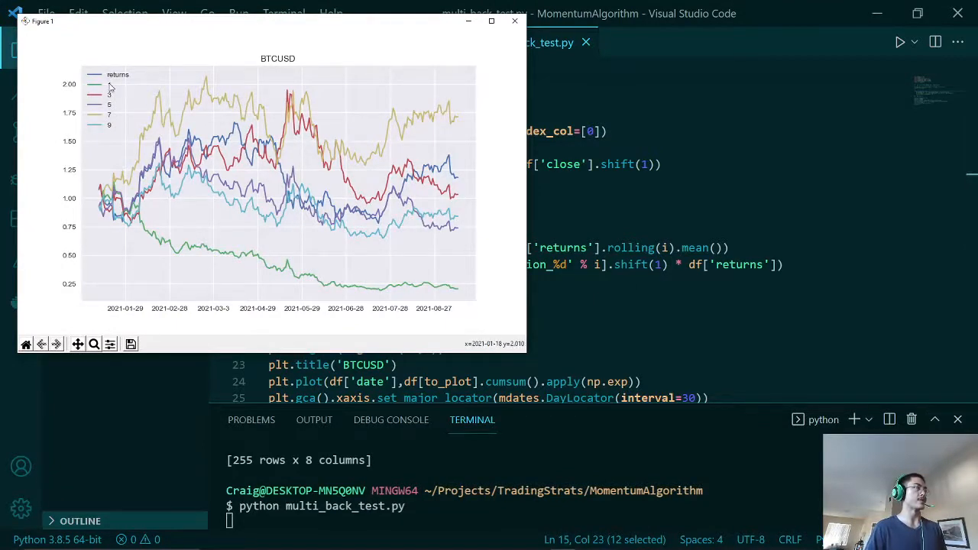
{"action": "mouse_move", "coordinate": [113, 118]}
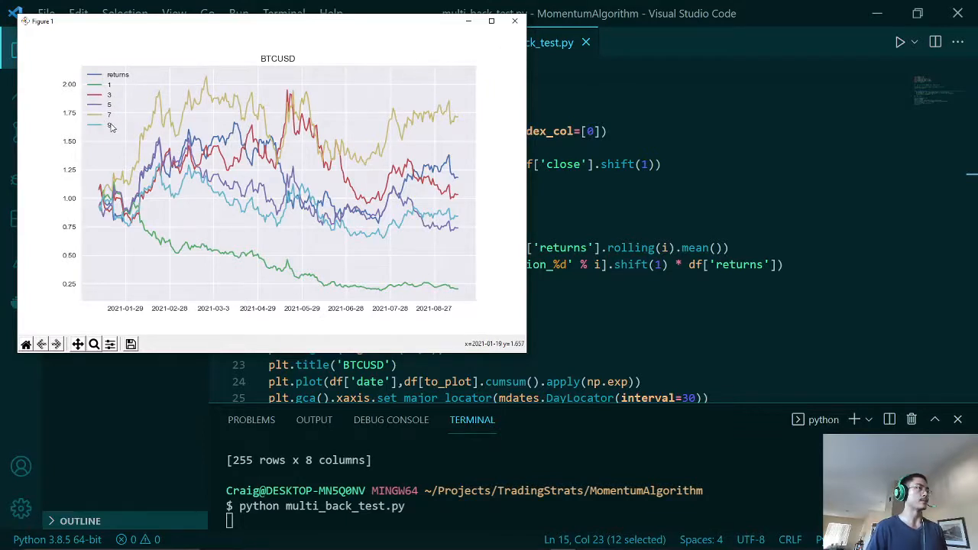
{"action": "mouse_move", "coordinate": [94, 79]}
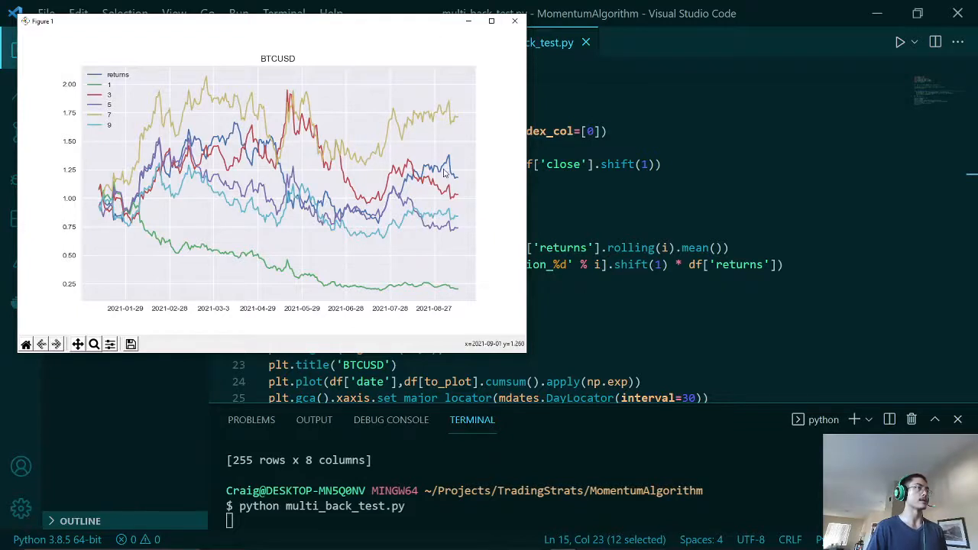
{"action": "mouse_move", "coordinate": [438, 172]}
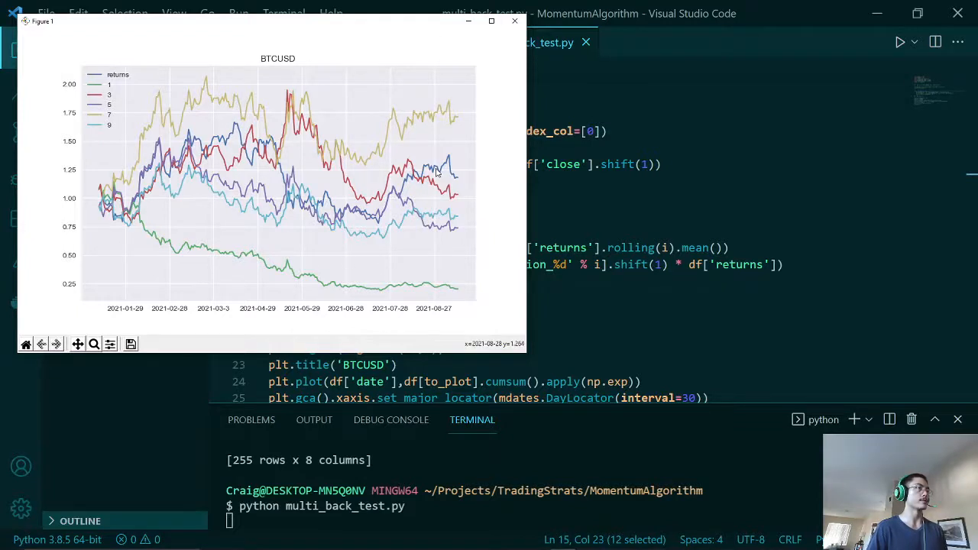
{"action": "mouse_move", "coordinate": [456, 250]}
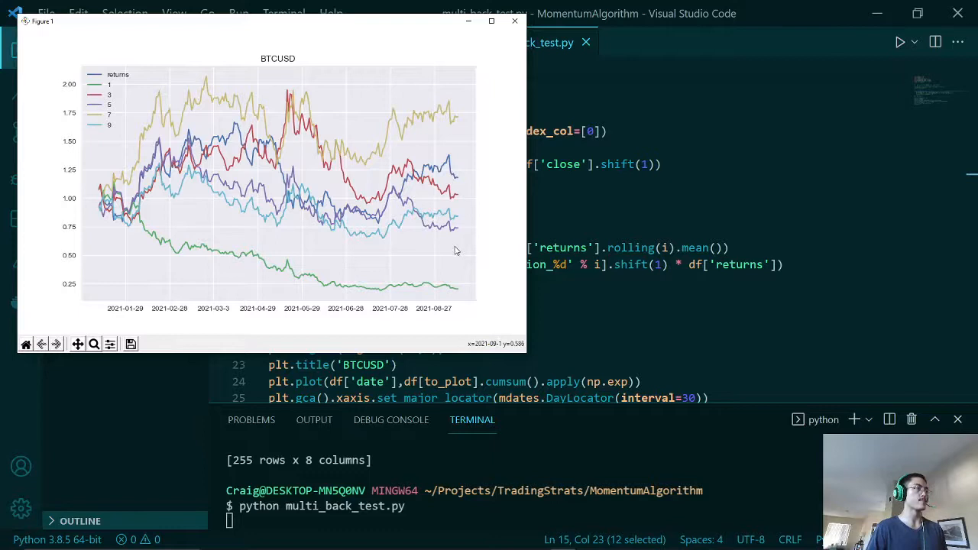
{"action": "mouse_move", "coordinate": [456, 227]}
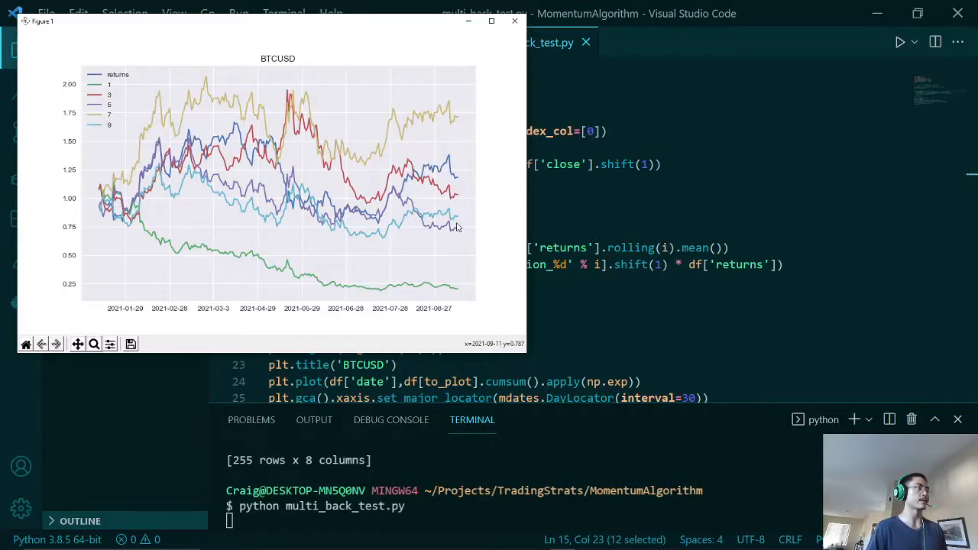
{"action": "mouse_move", "coordinate": [201, 120]}
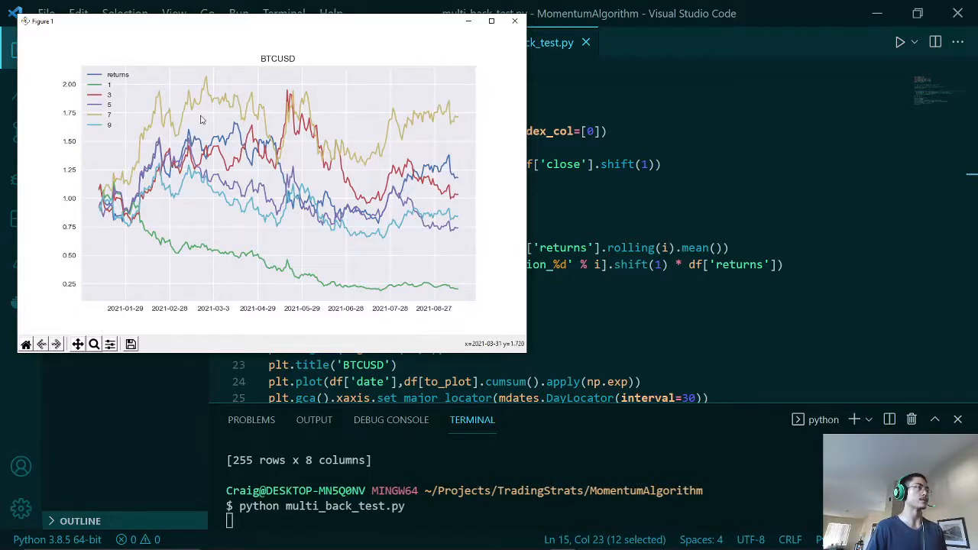
{"action": "mouse_move", "coordinate": [116, 117]}
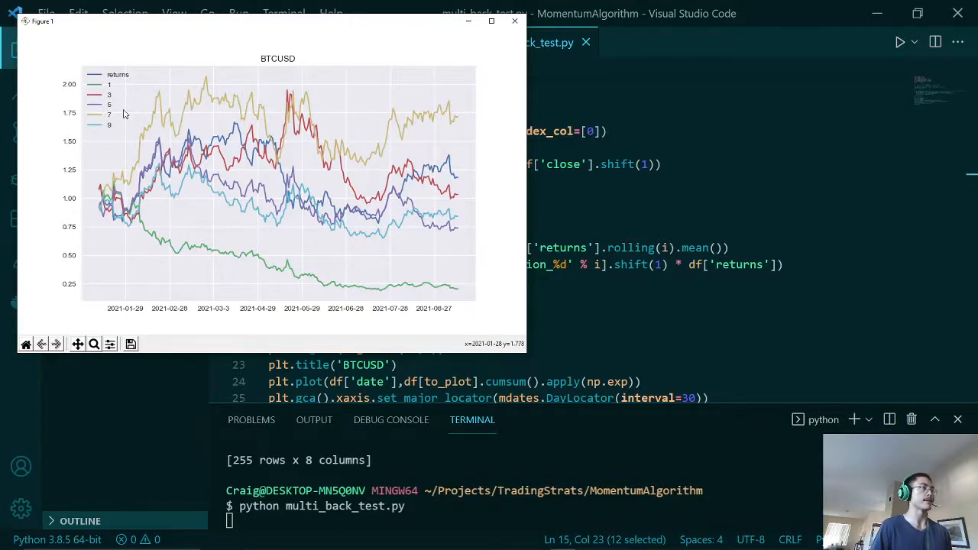
{"action": "mouse_move", "coordinate": [125, 122]}
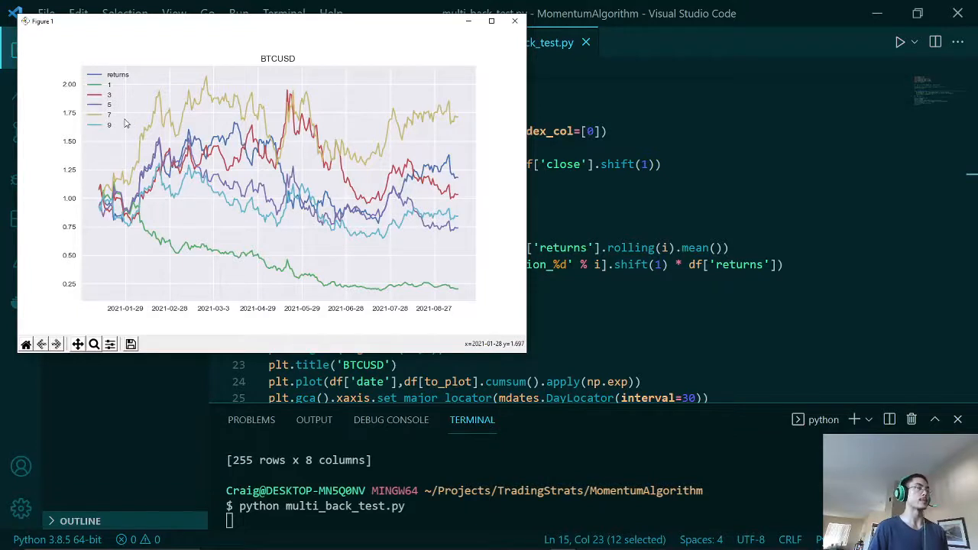
{"action": "mouse_move", "coordinate": [130, 122]}
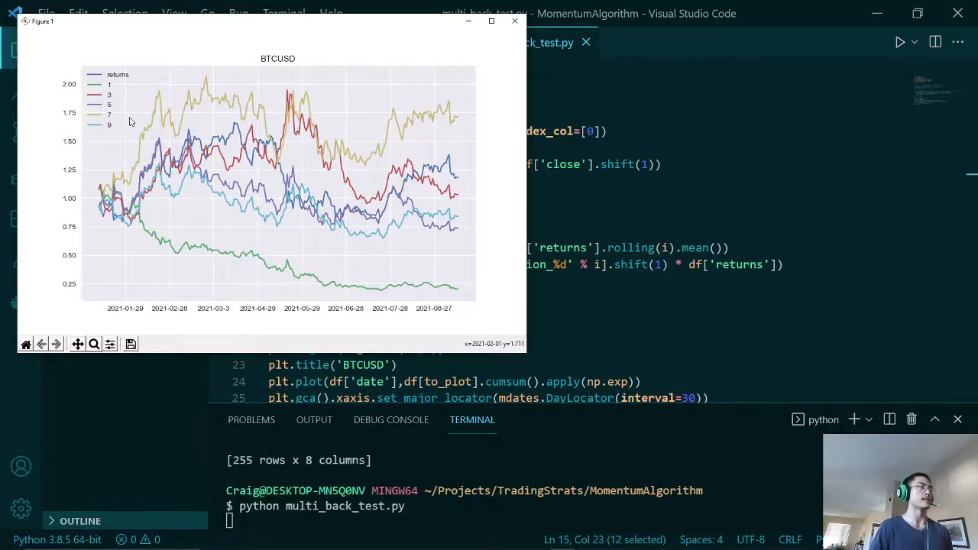
{"action": "mouse_move", "coordinate": [141, 125]}
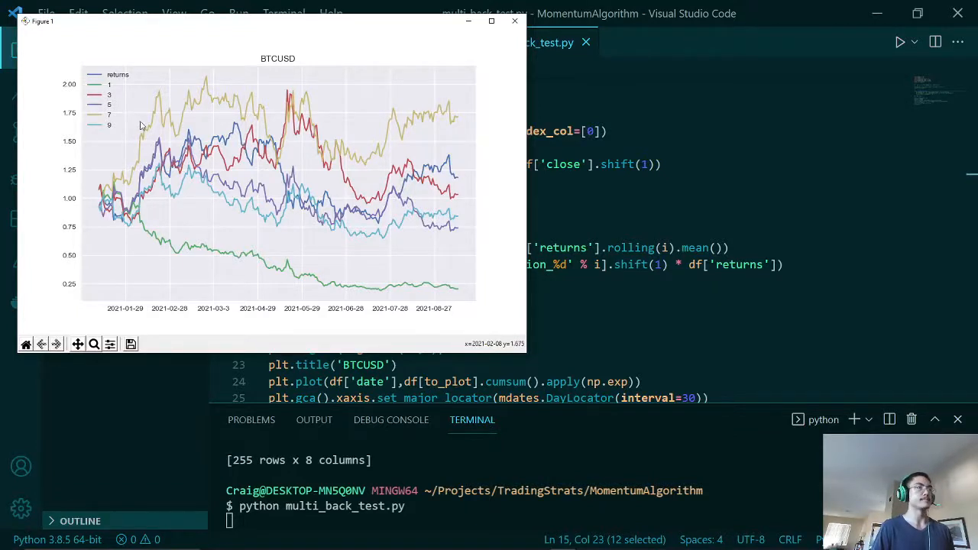
{"action": "mouse_move", "coordinate": [143, 124]}
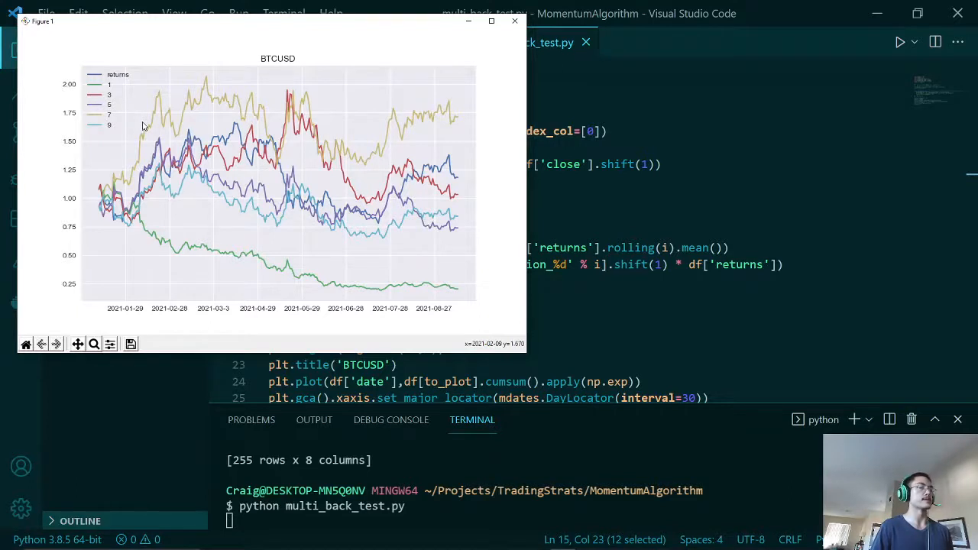